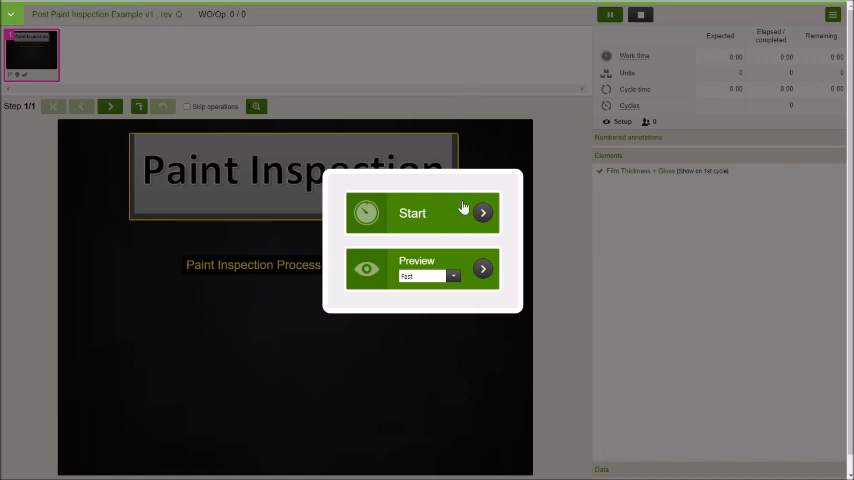
mouse_move(463, 209)
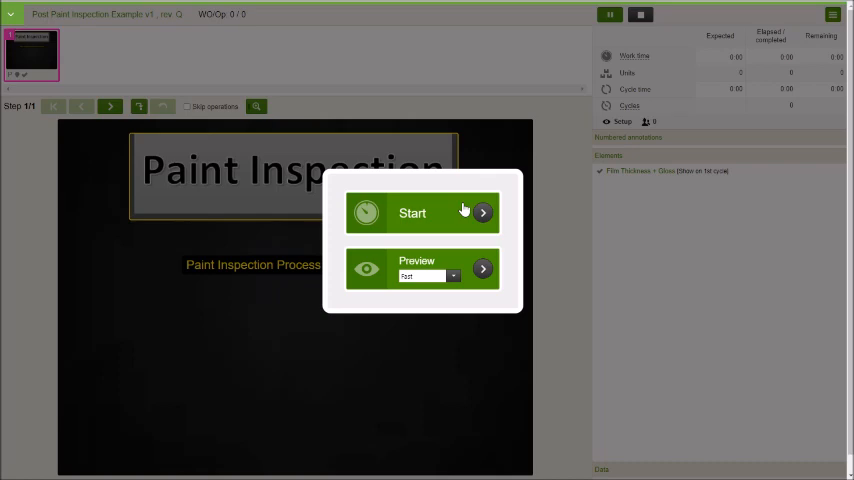
Start the Post Paint Inspection work order to bring up the Film Thickness + Gloss form.
left_click(412, 213)
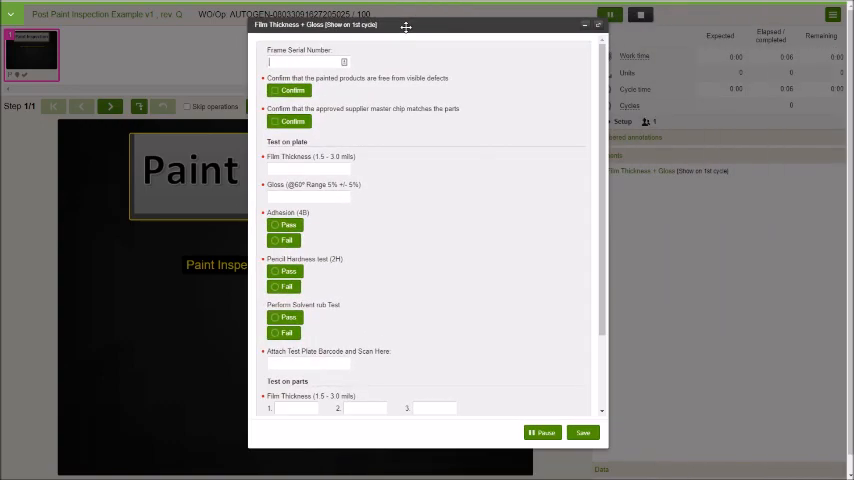
mouse_move(415, 57)
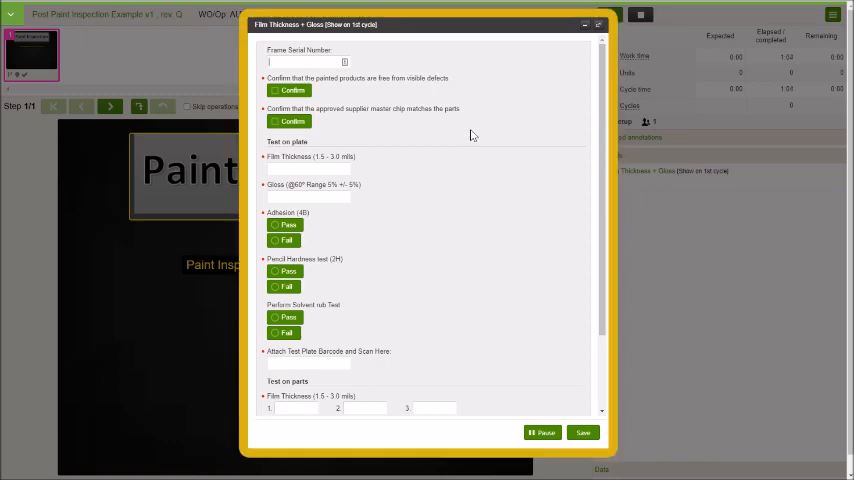
Enter frame serial 334323 and confirm no visible defects and matching supplier master chip.
type("334323")
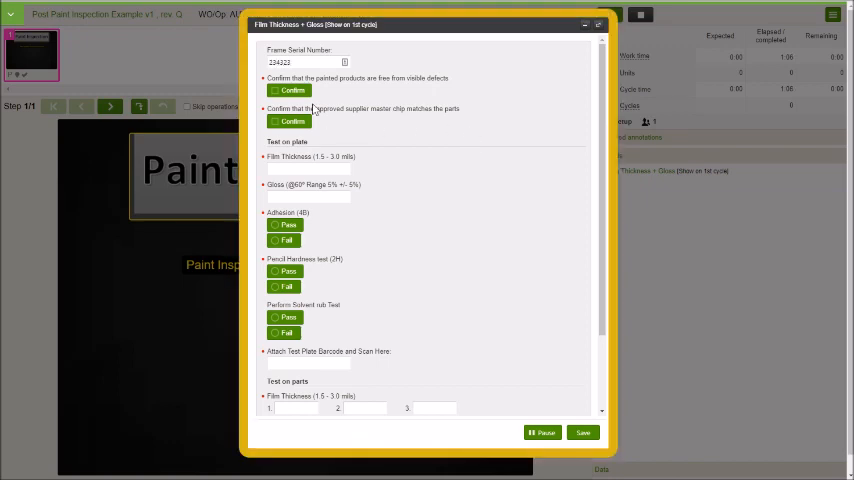
left_click(275, 90)
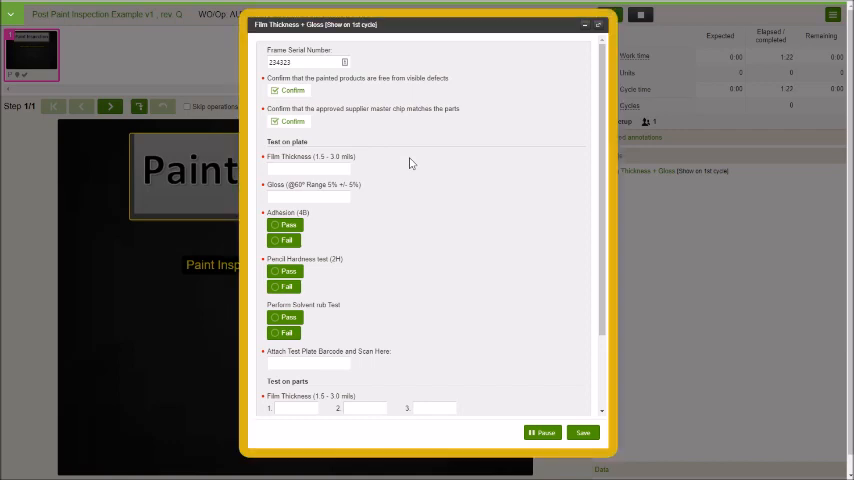
left_click(310, 168)
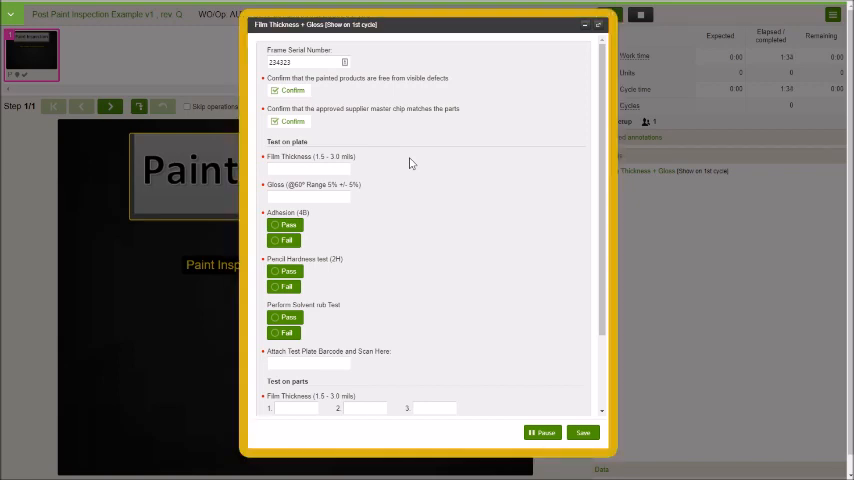
Record plate film thickness 2.0 and gloss 60, marking plate tests as Pass.
type("2.0")
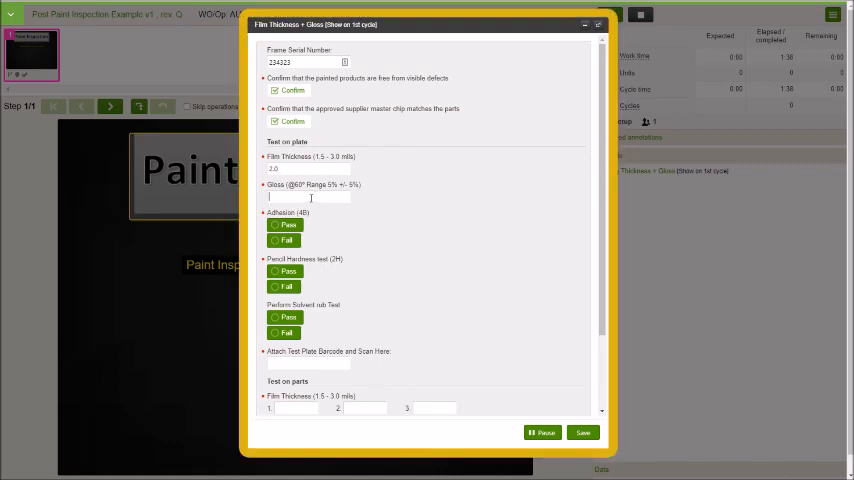
mouse_move(388, 187)
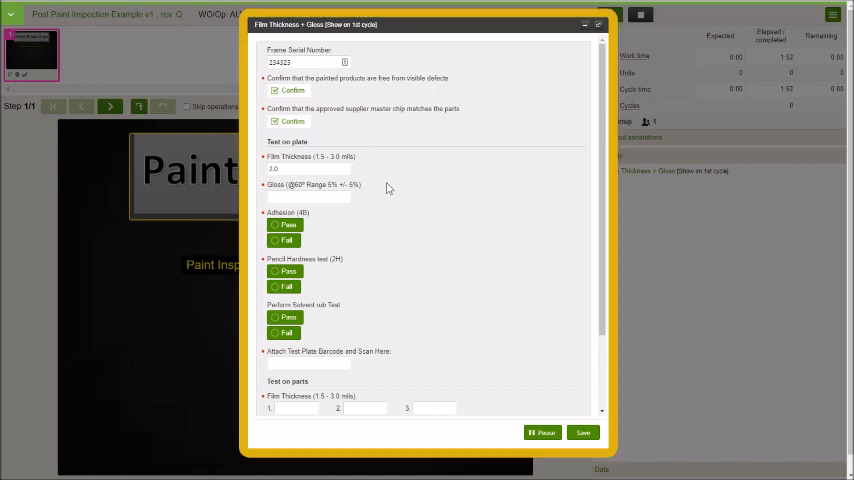
left_click(310, 196)
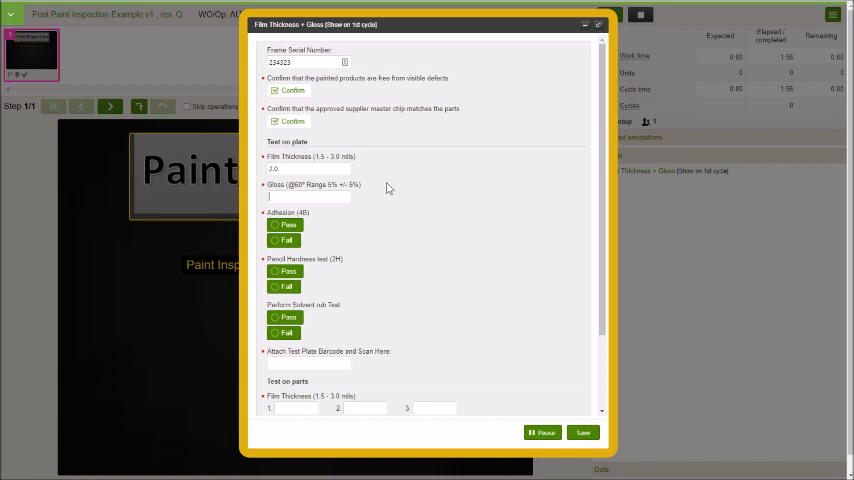
type("4")
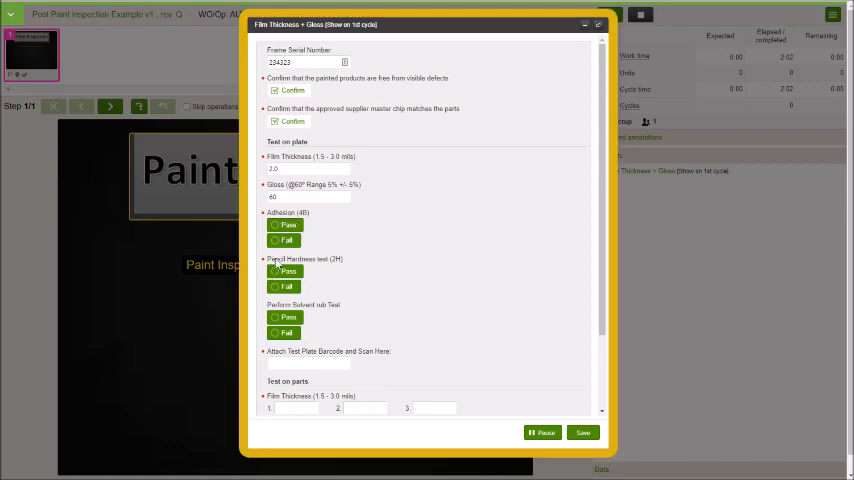
left_click(275, 225)
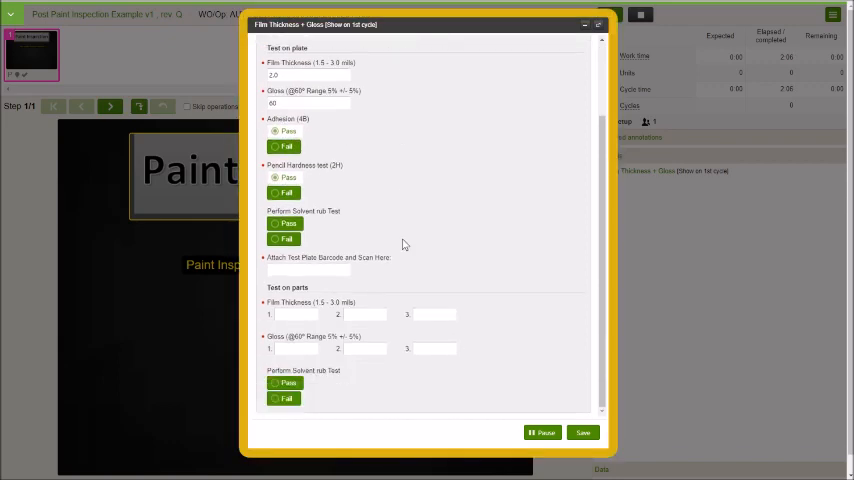
mouse_move(836, 214)
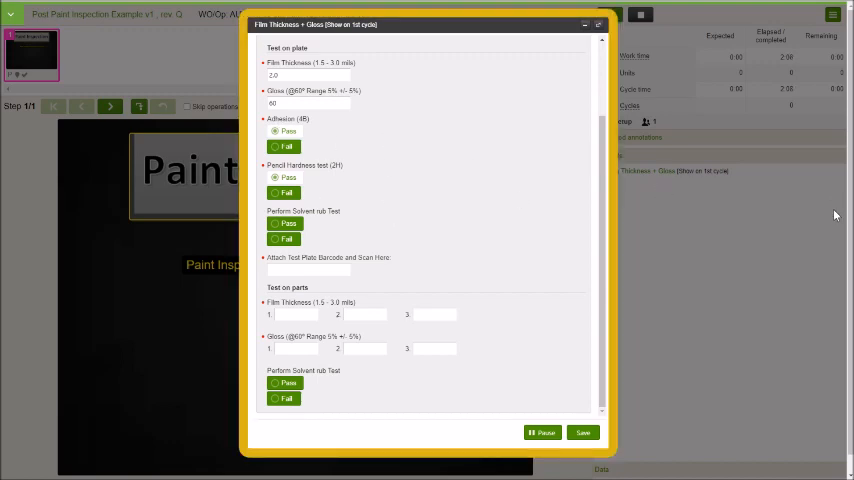
mouse_move(664, 232)
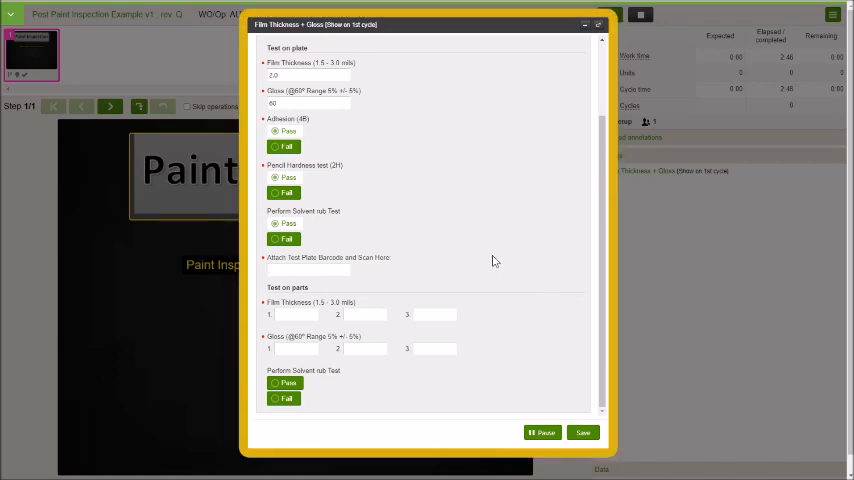
mouse_move(435, 248)
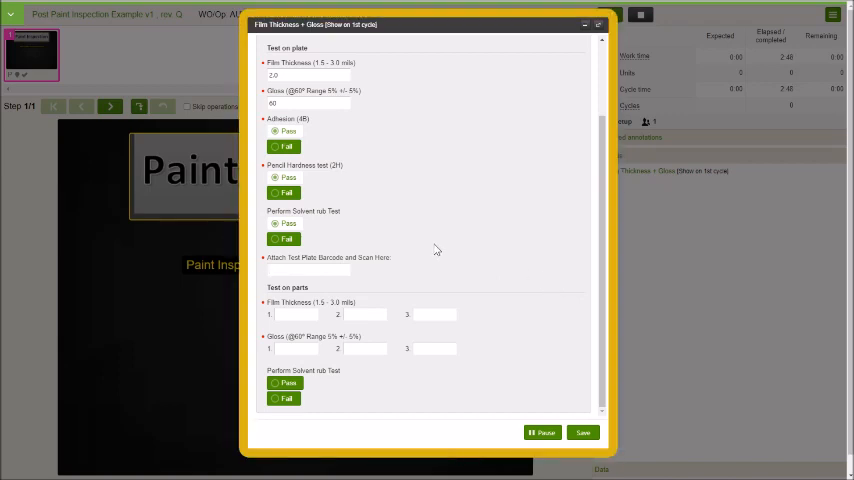
Enter part readings 4323456, 1.5, 2, 2.0, 1.5 and gloss 60, then save the form.
type("4323456")
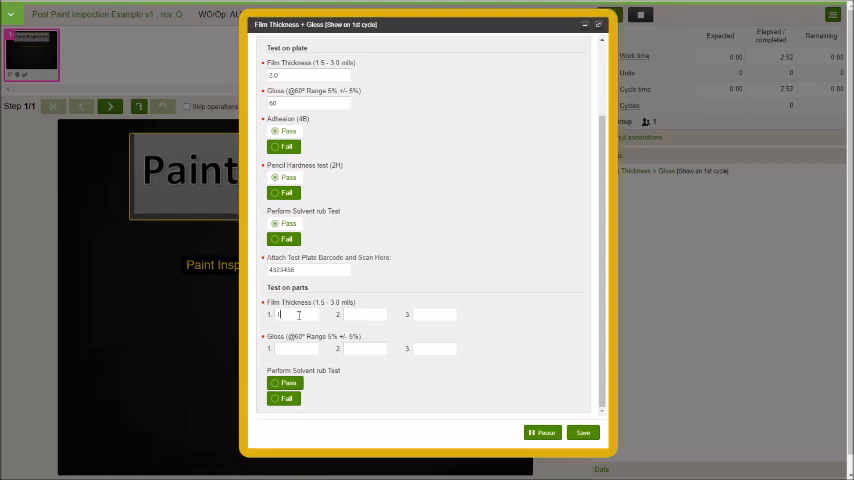
type("1.5")
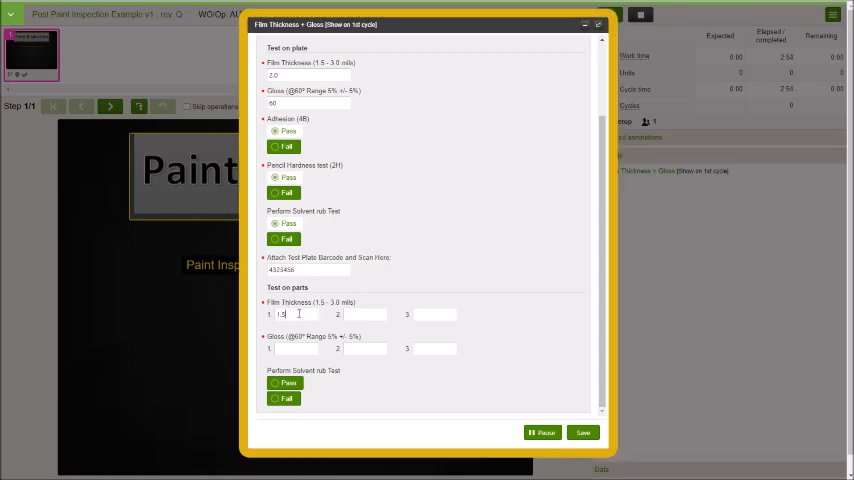
type("2")
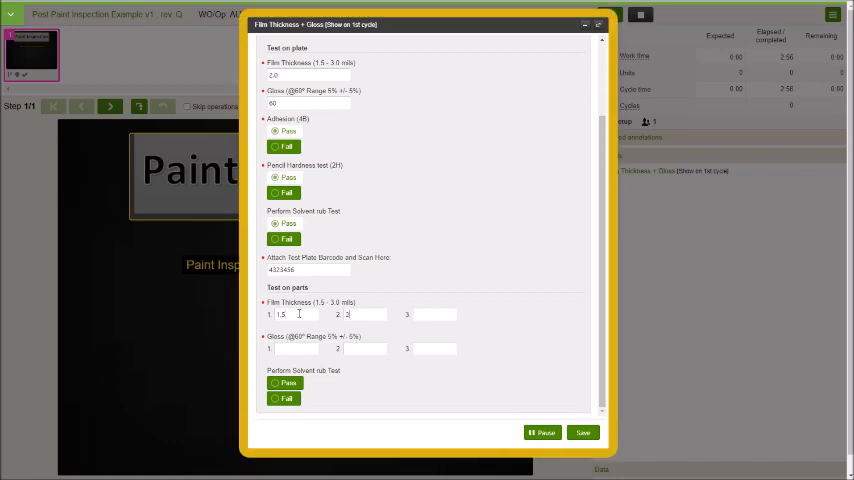
type("2.0")
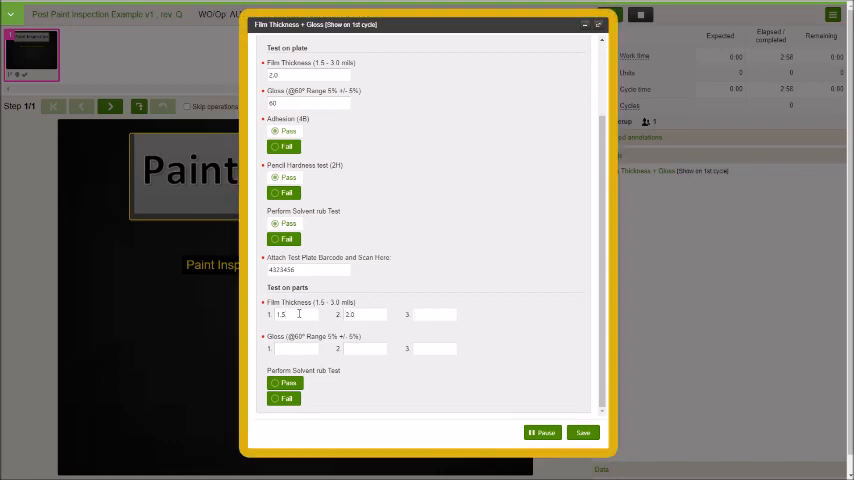
type("1.5")
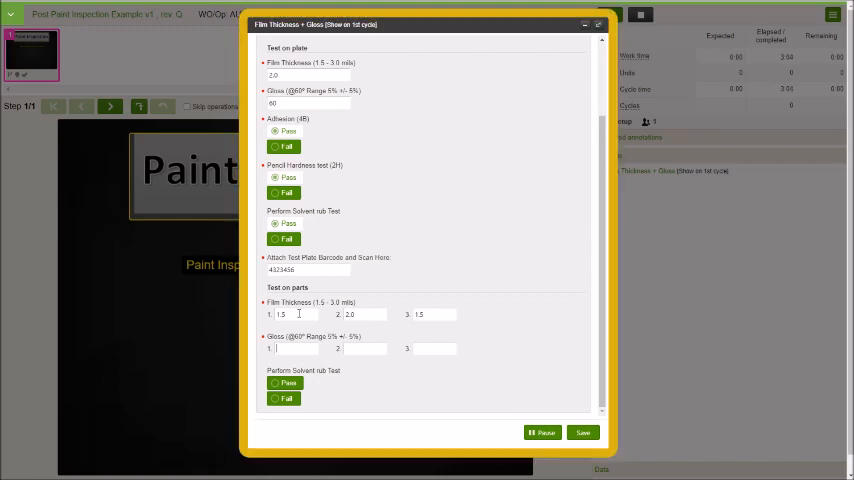
type("60")
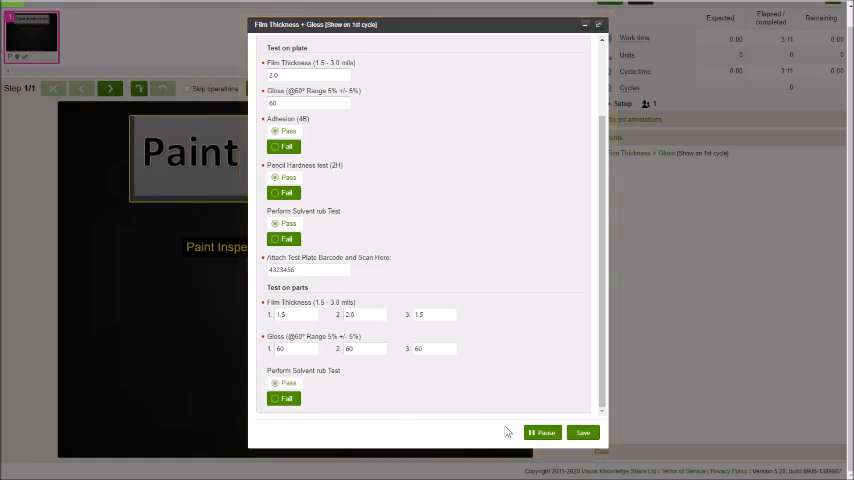
left_click(583, 432)
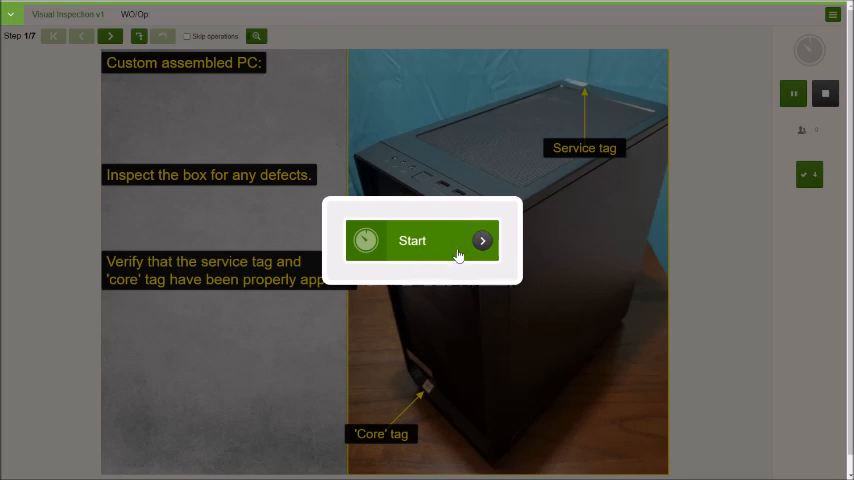
mouse_move(428, 274)
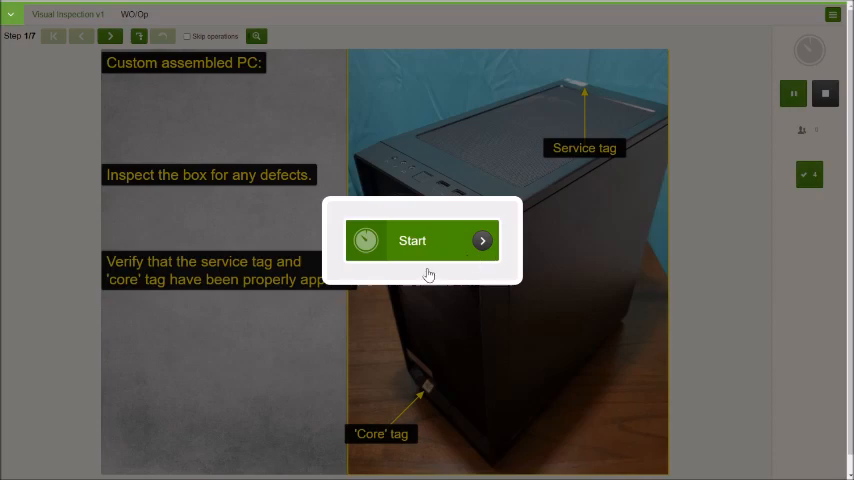
left_click(412, 240)
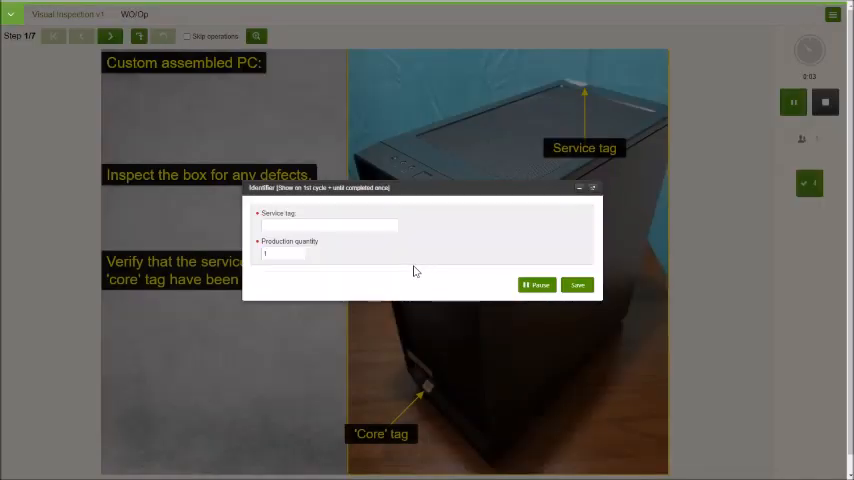
type("5345343454")
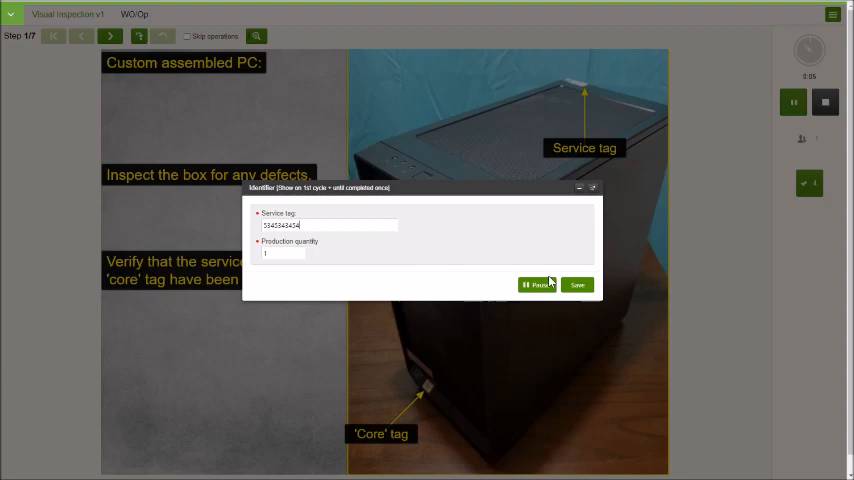
left_click(577, 285)
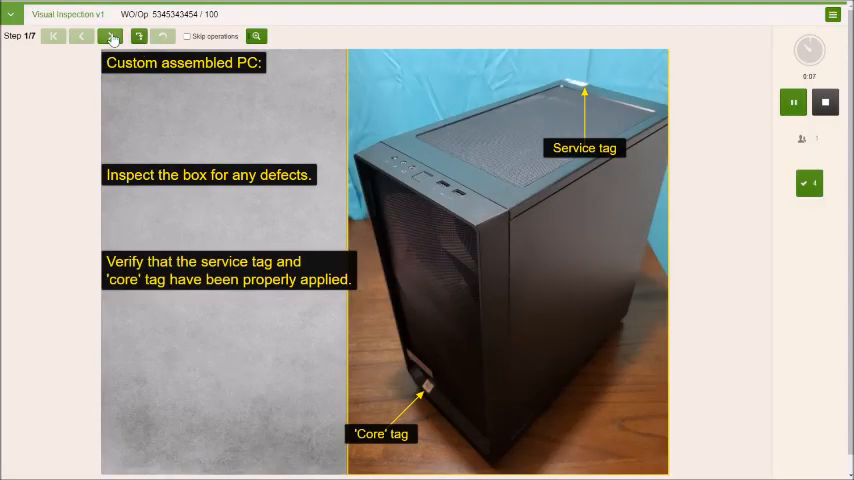
left_click(109, 36)
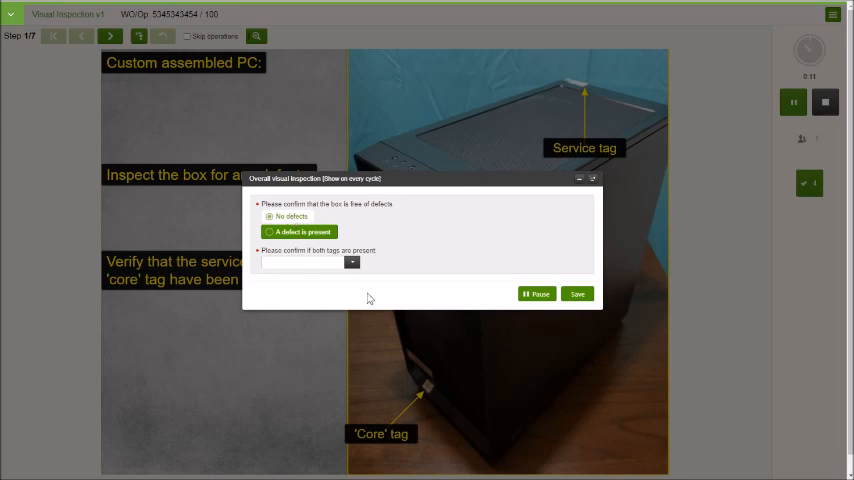
Select 'Both tags are present' and close the damaged-cables warning.
left_click(352, 262)
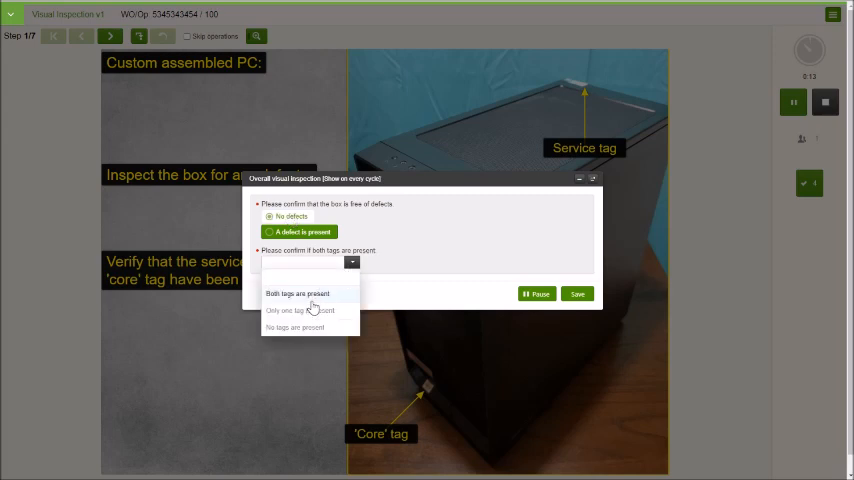
left_click(297, 293)
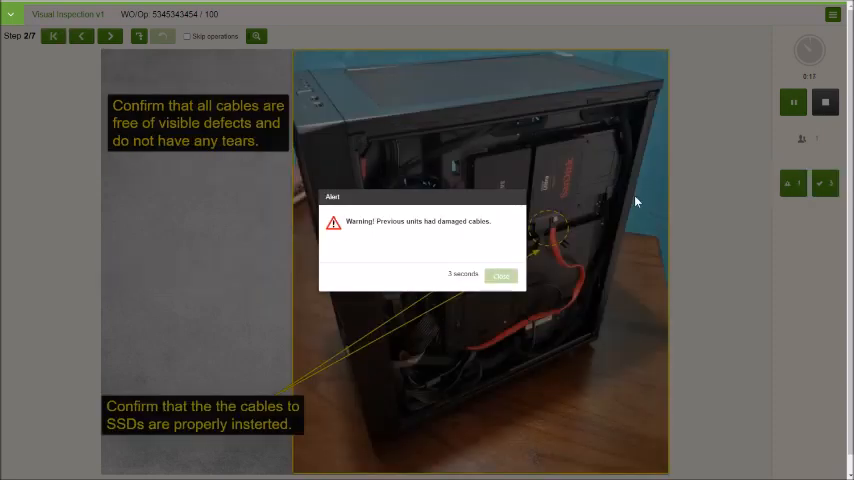
mouse_move(575, 224)
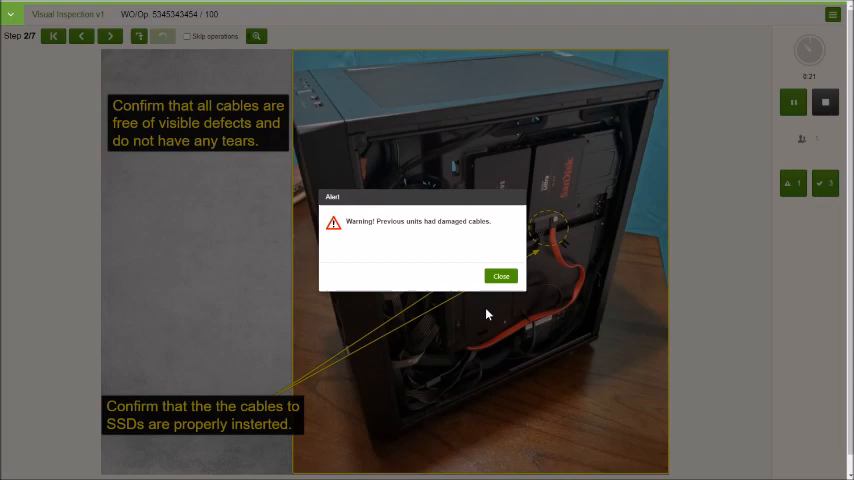
left_click(500, 276)
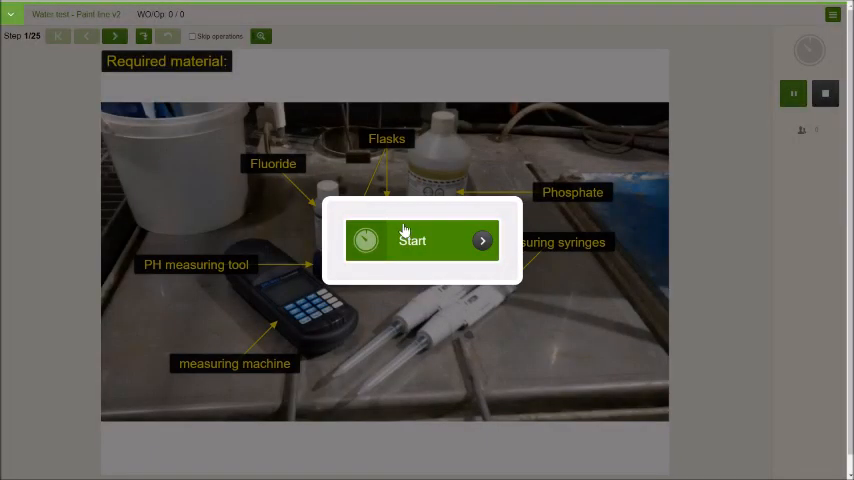
Start the Water test - Paint line v2 guide.
left_click(412, 240)
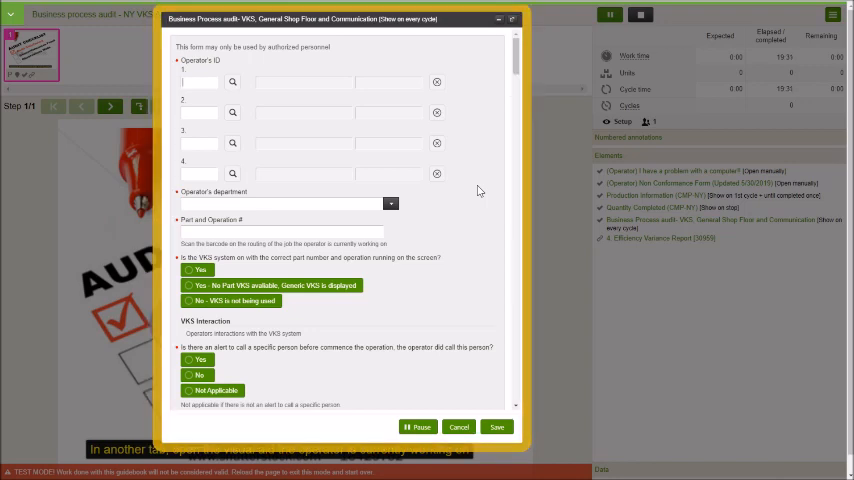
scroll("down", 3)
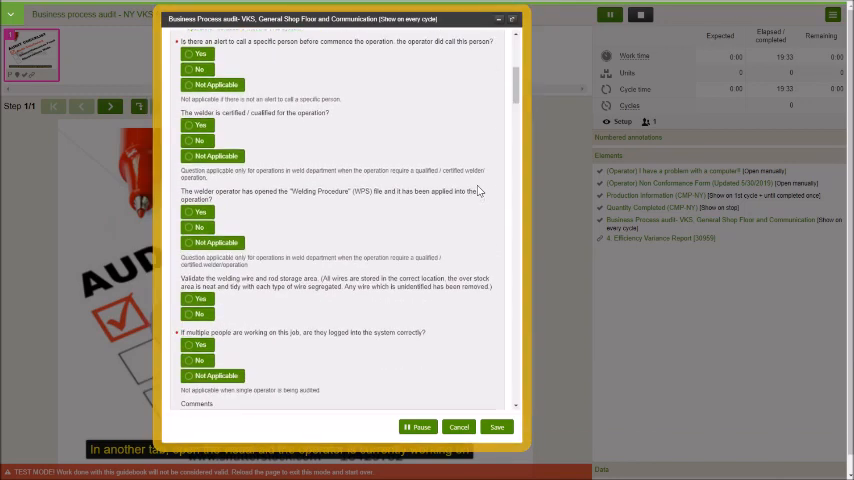
scroll("down", 3)
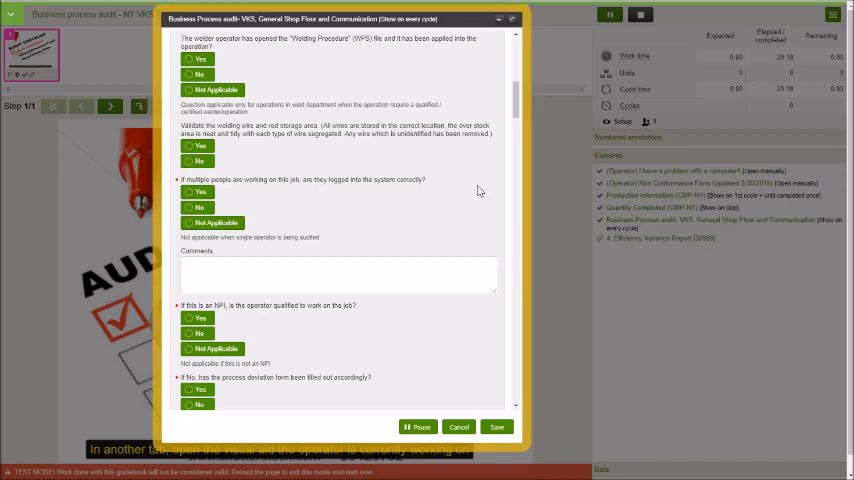
scroll("down", 3)
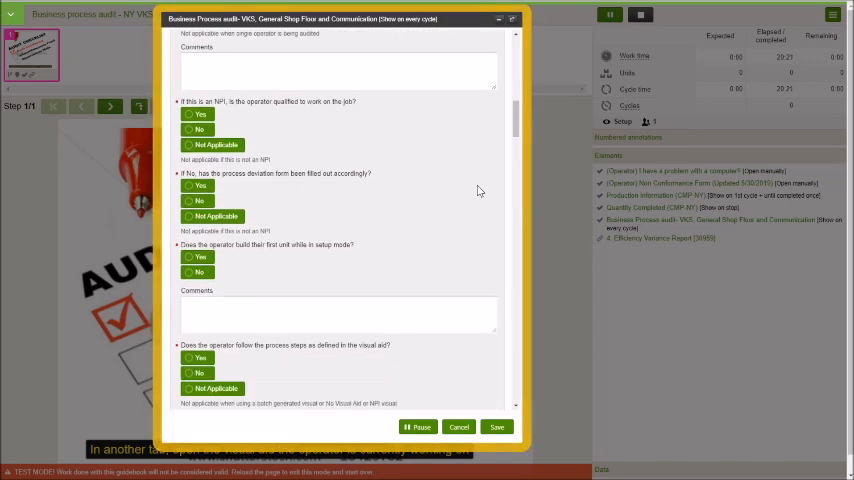
scroll("down", 3)
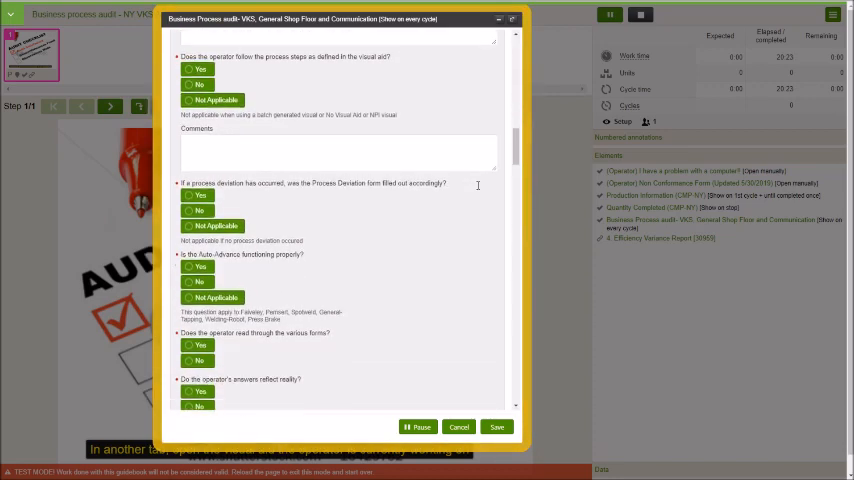
scroll("down", 3)
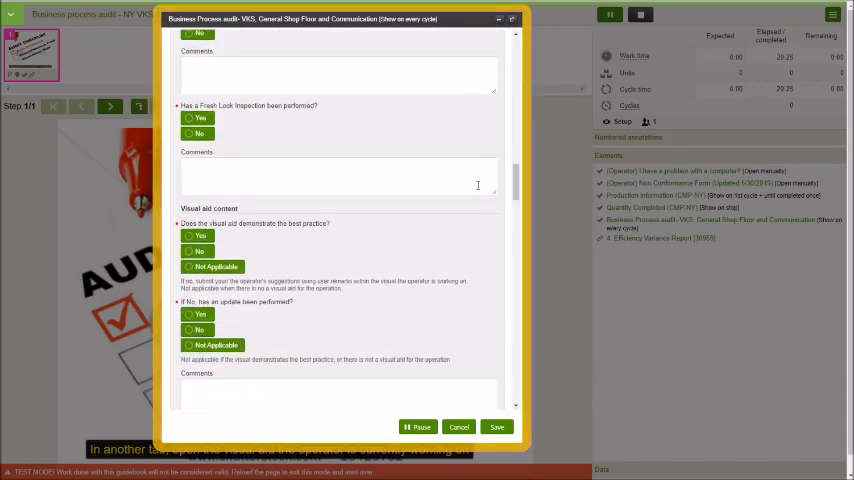